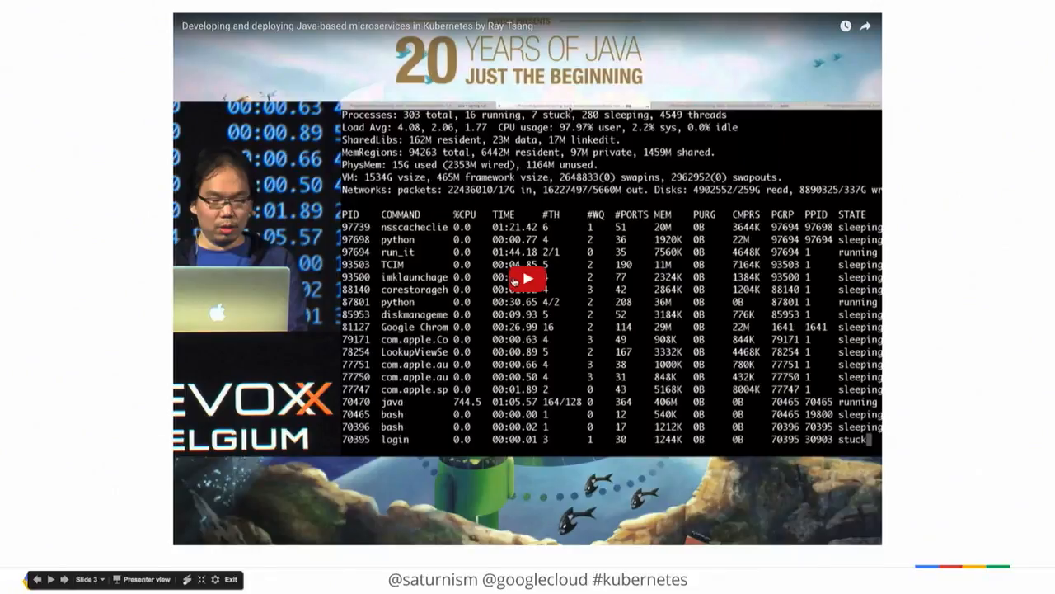
Play the embedded recording of the earlier Kubernetes talk on the presented slide
left_click(527, 277)
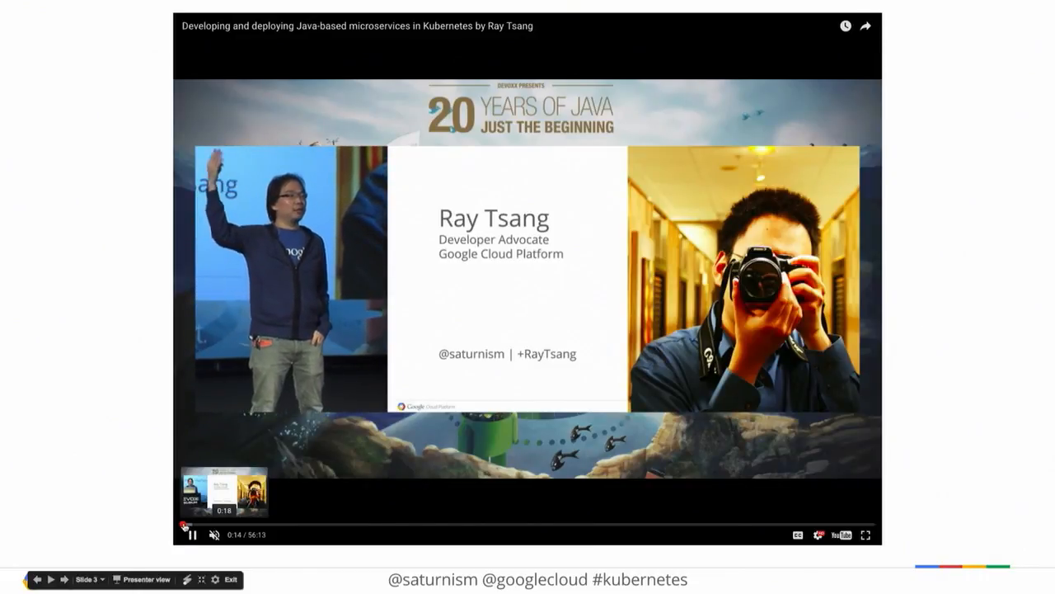
Expand the playing talk recording to full screen
left_click(359, 524)
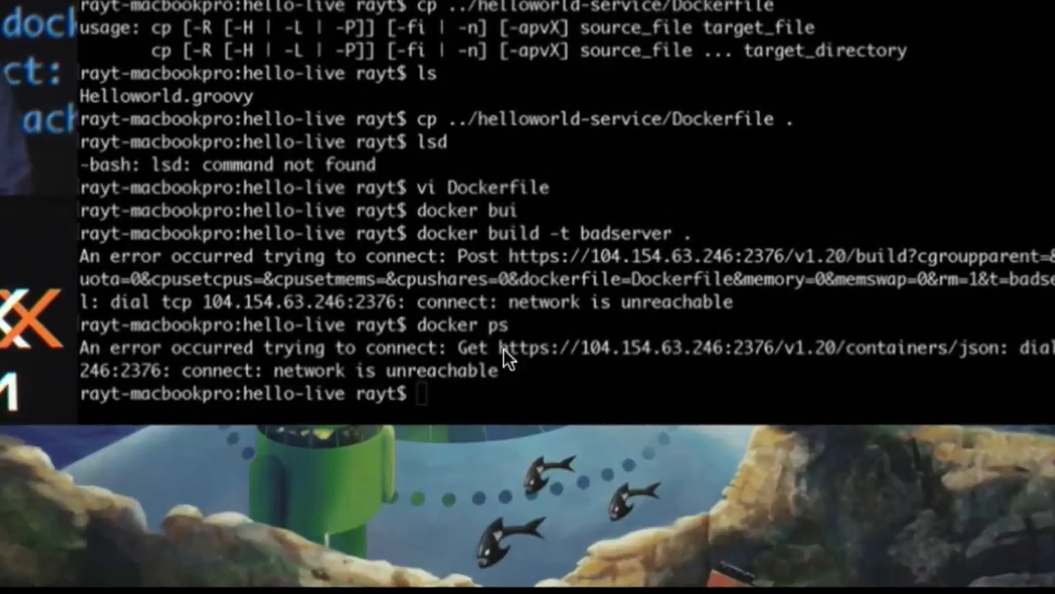
mouse_move(462, 320)
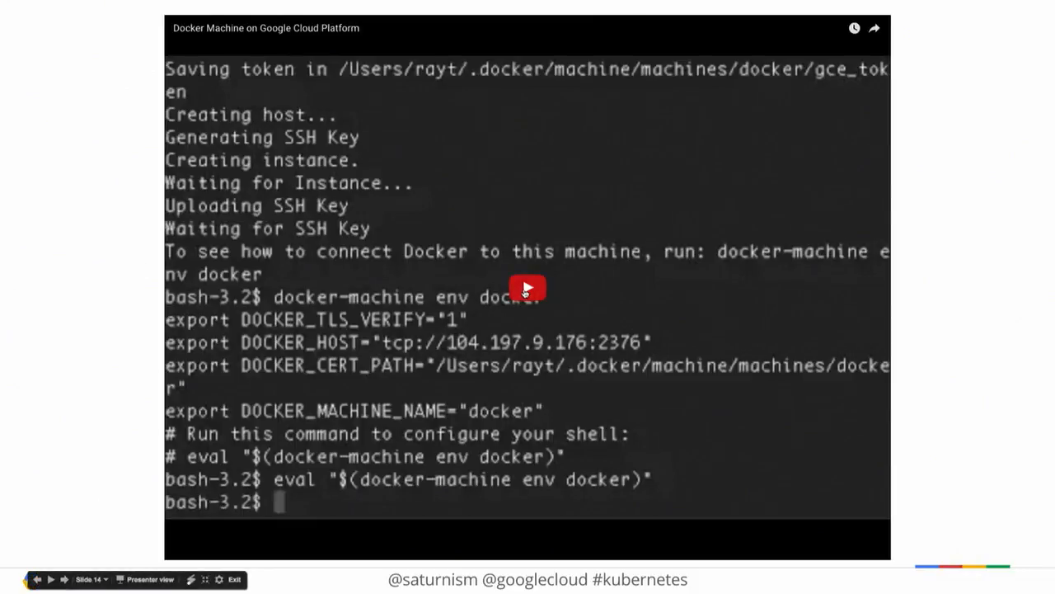
Play the docker-machine demo video showing the google driver with machine type n1-highcpu-4
left_click(528, 287)
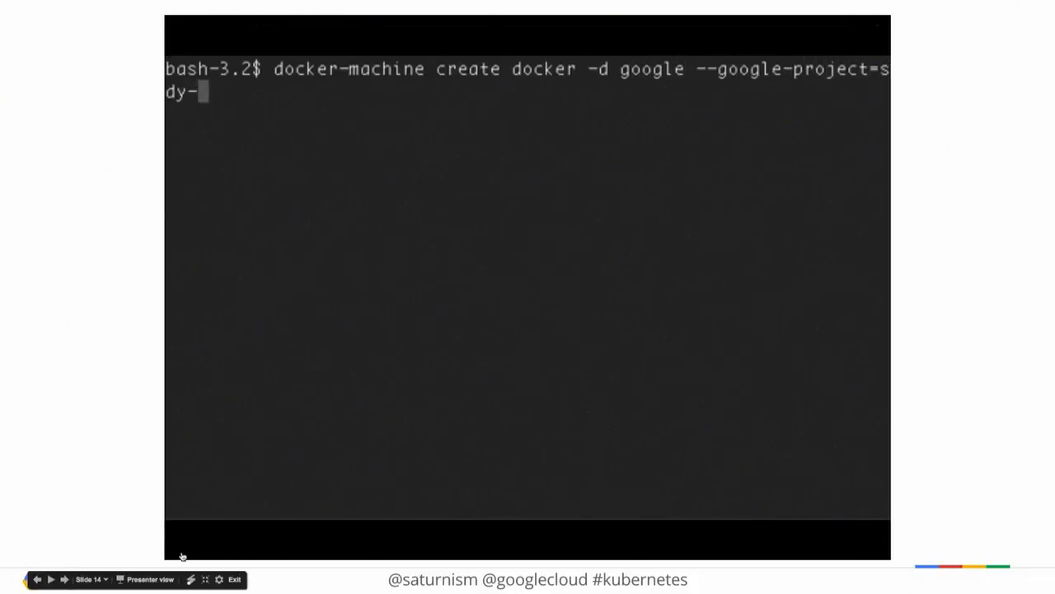
type("sunspot-8")
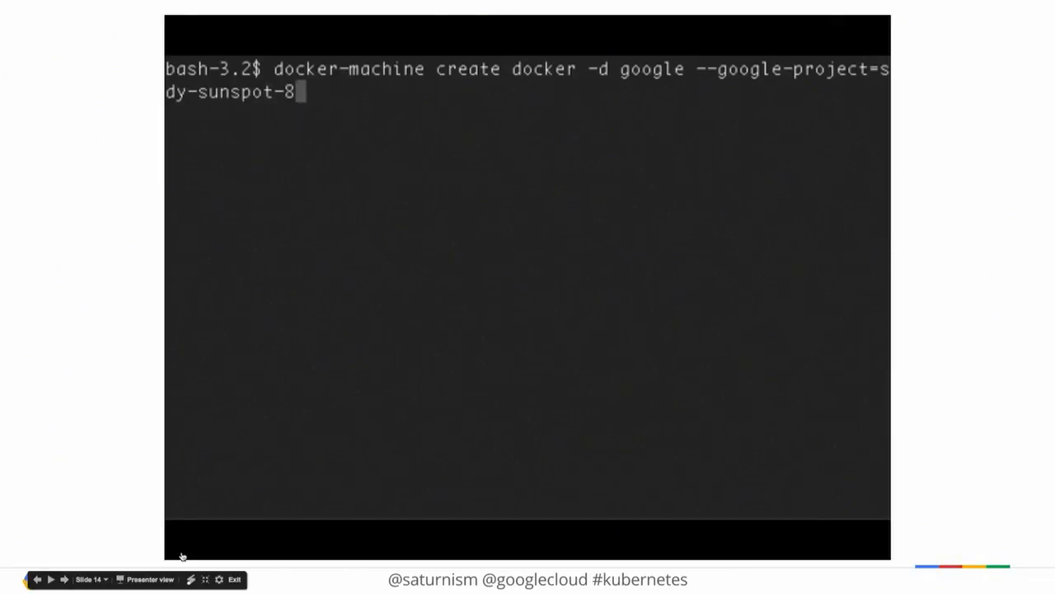
type("62 --google")
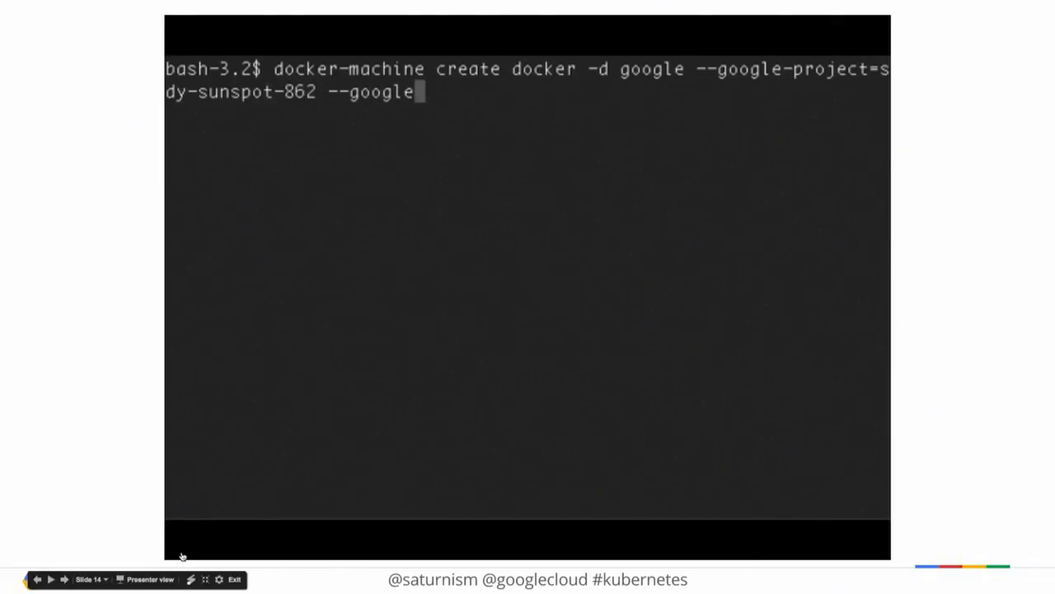
type("-machine-type")
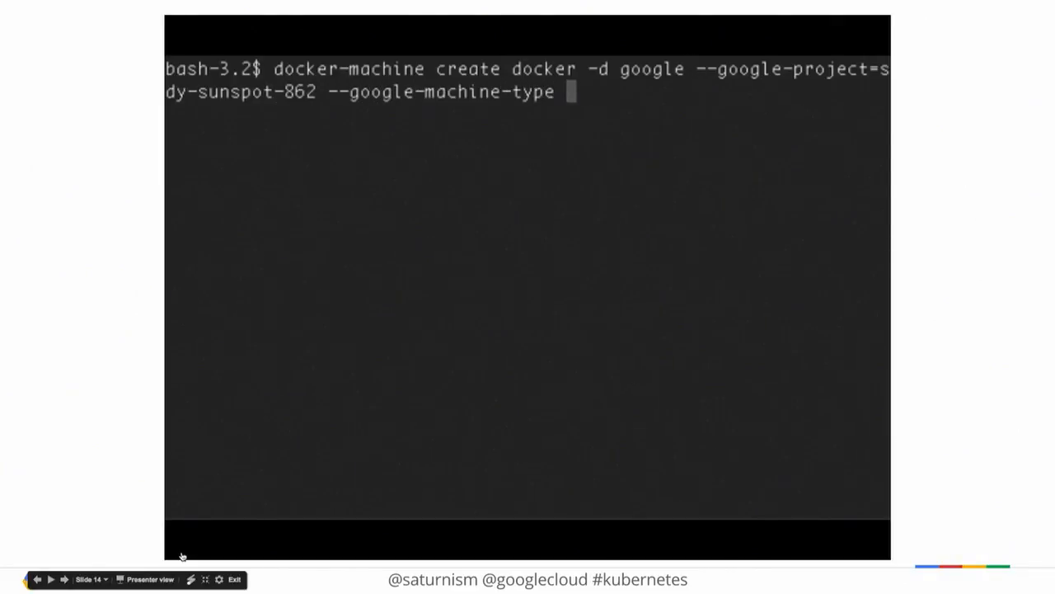
type("n1-h")
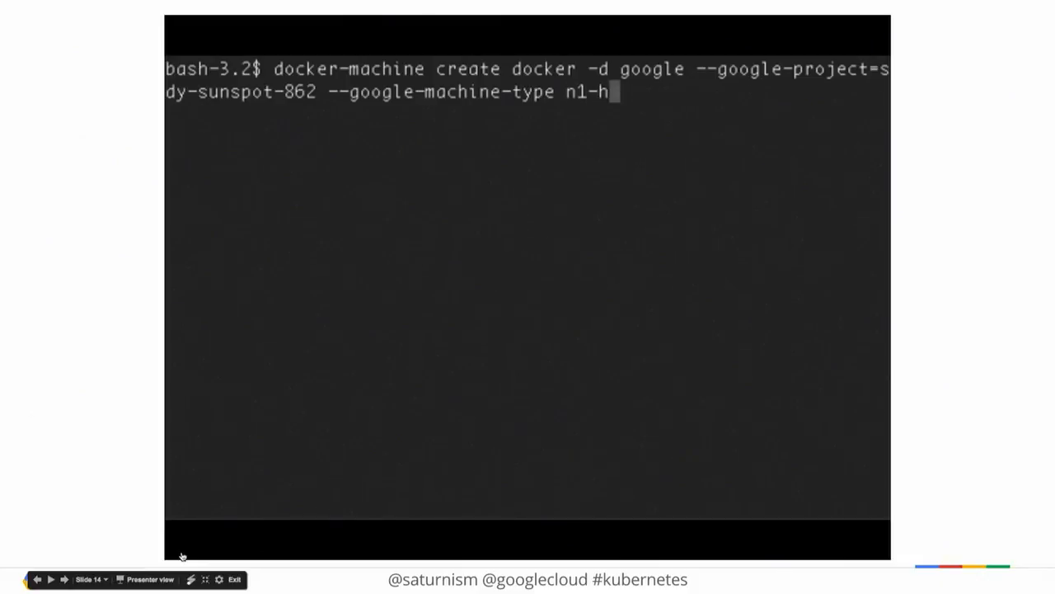
type("ighcpu-4")
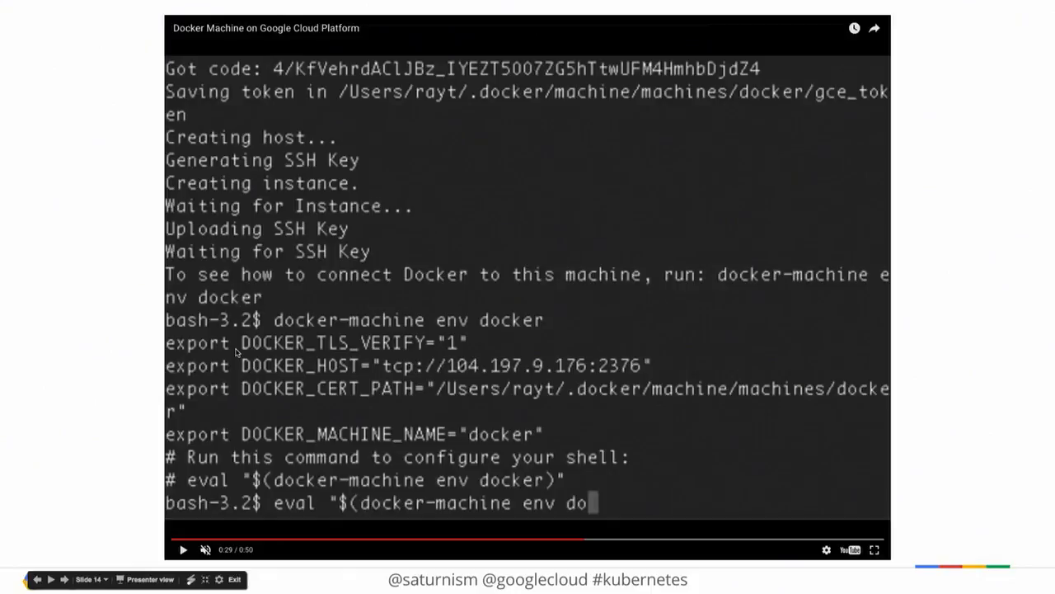
mouse_move(585, 264)
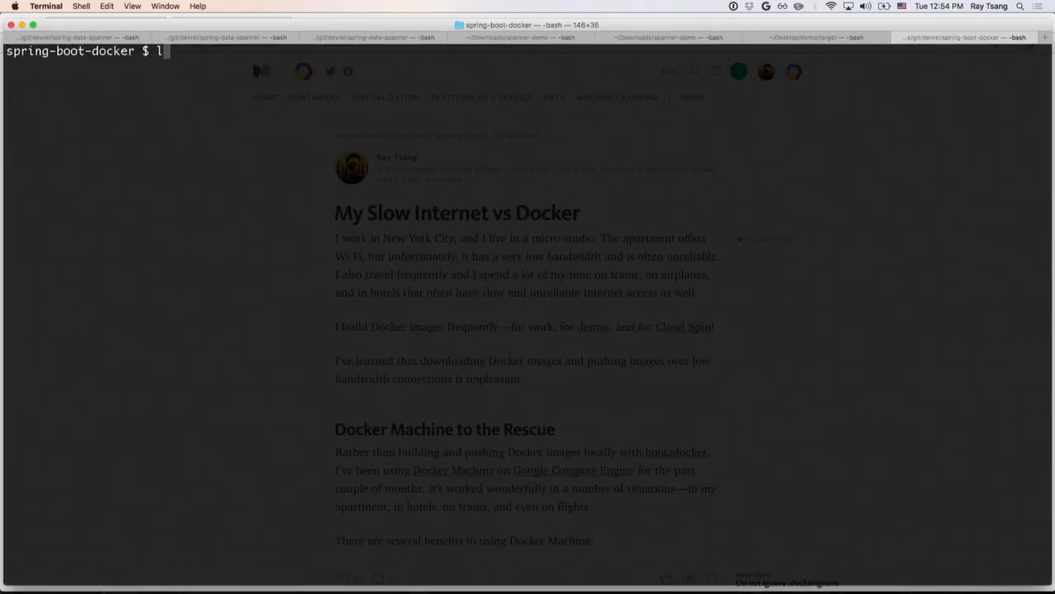
List the directory and the running docker containers
key("Return")
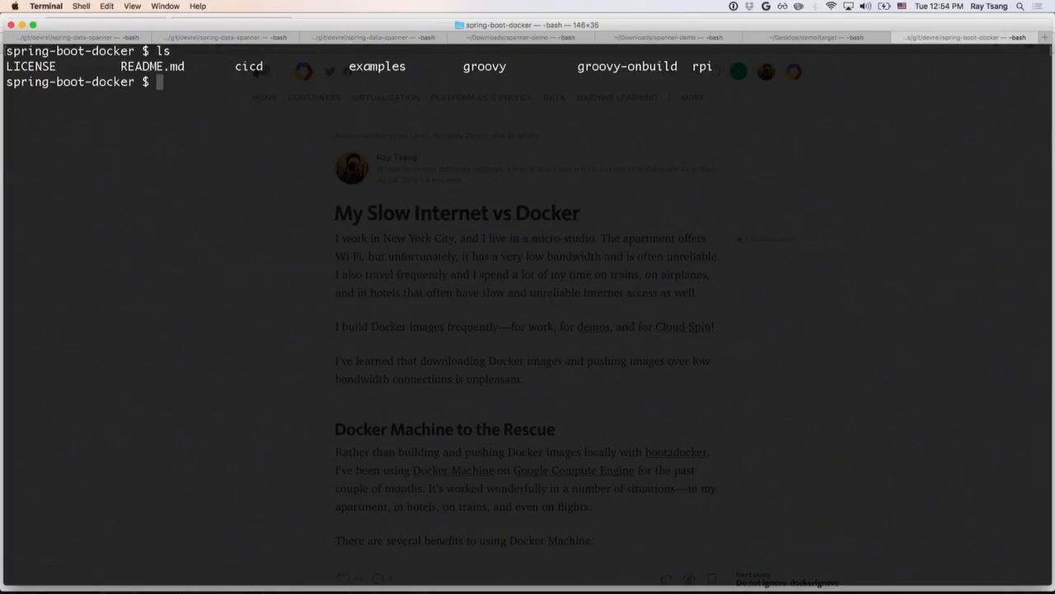
type("docker")
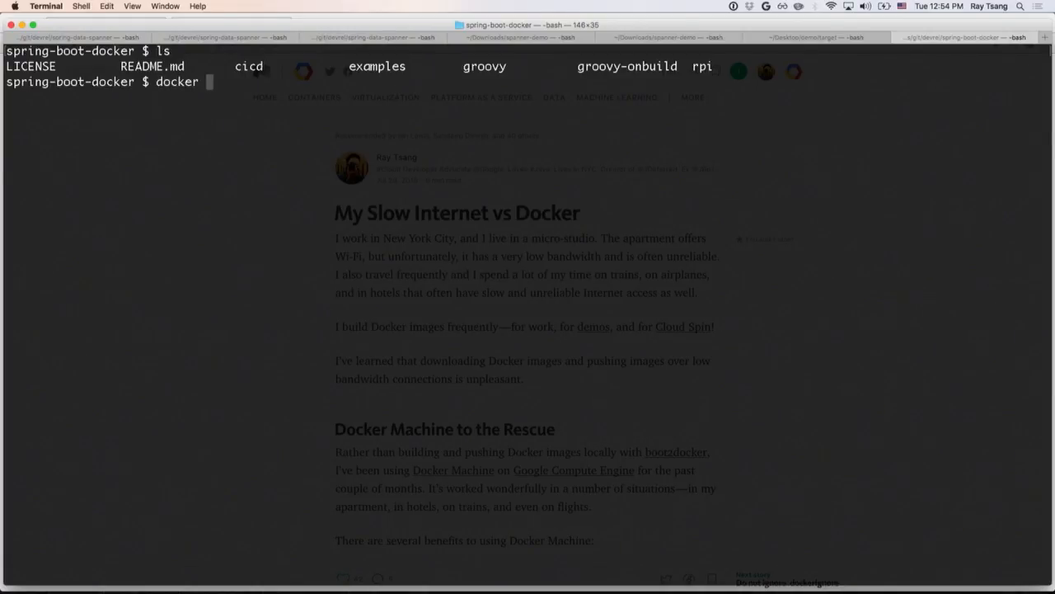
type("p")
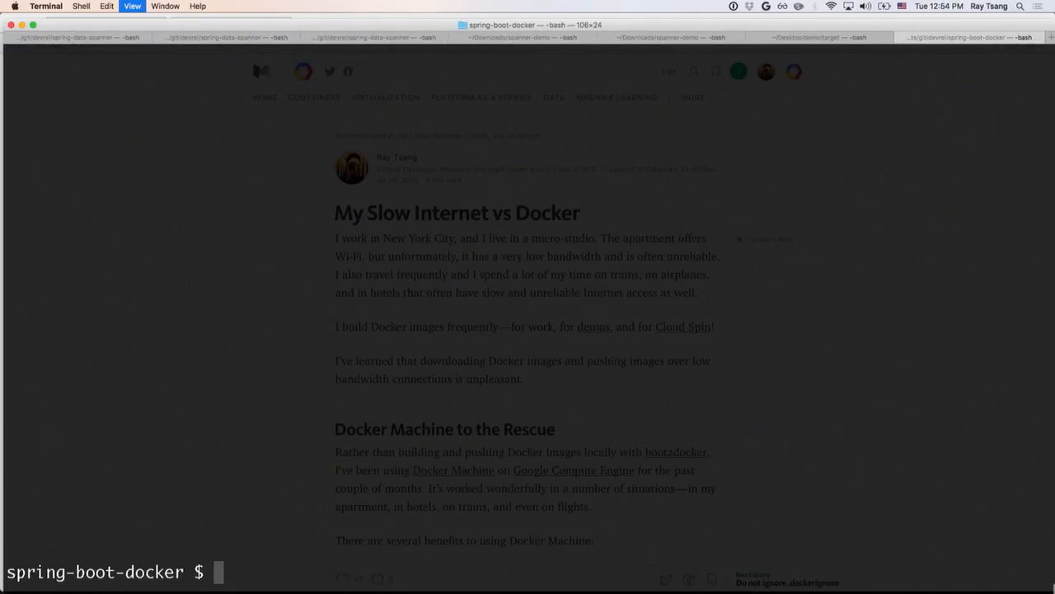
type("doc")
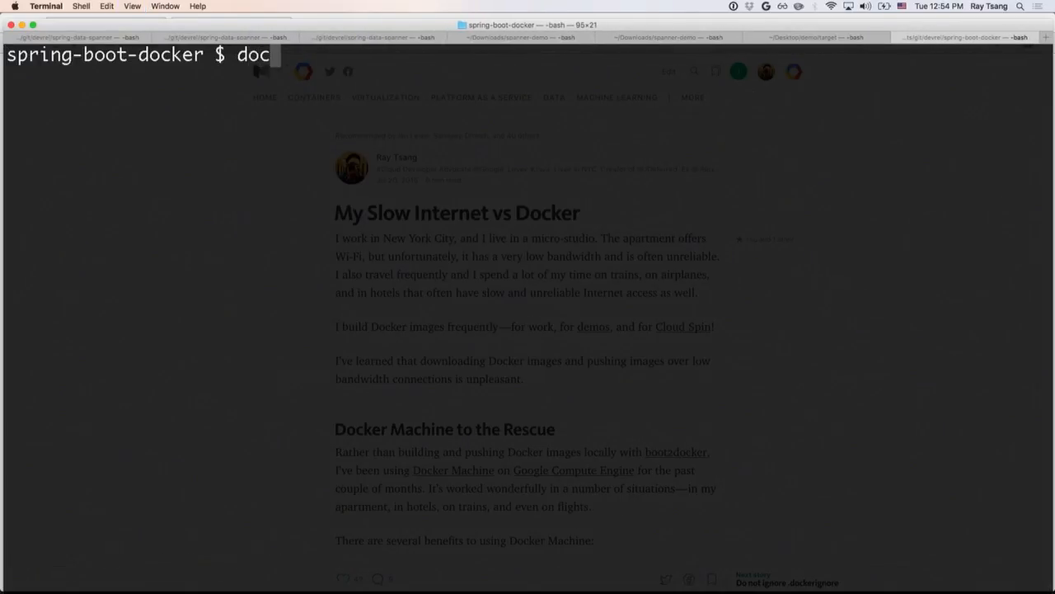
key("Return")
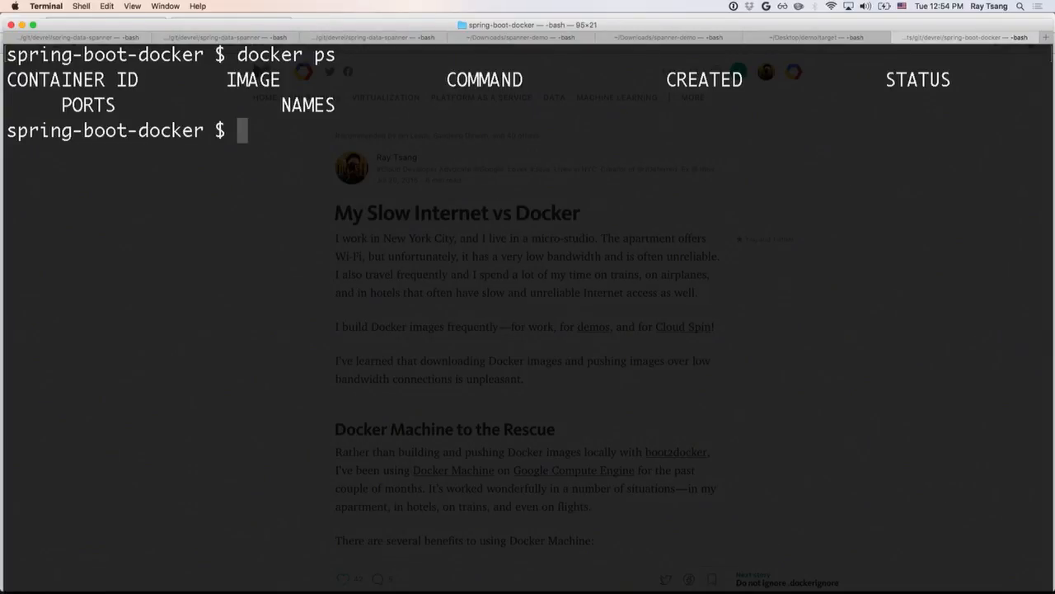
Recall docker run nginx from history and issue a pull of the openjdk image
key("ctrl+r")
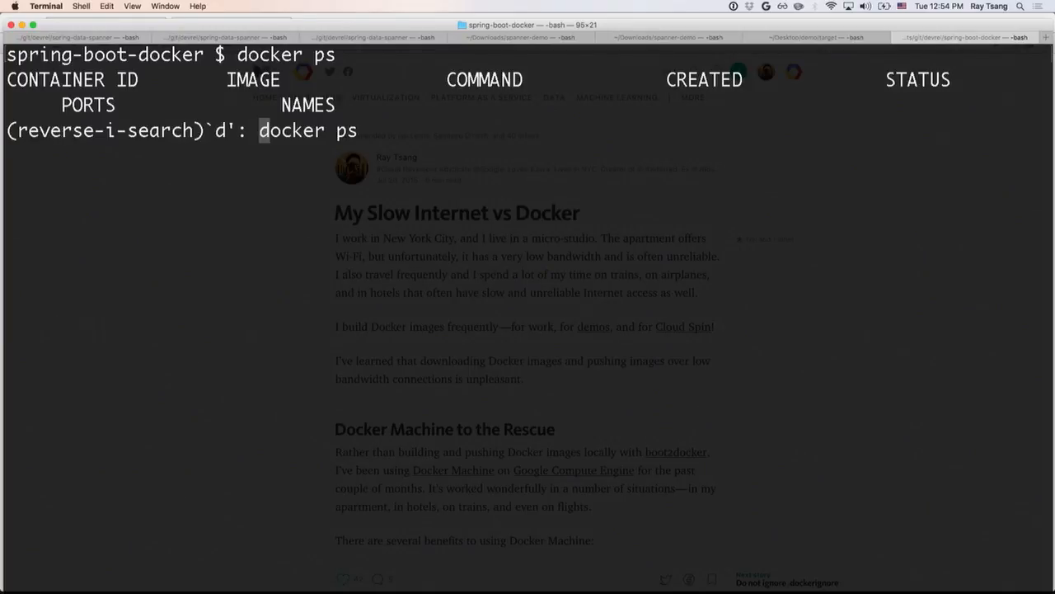
type("ocker run")
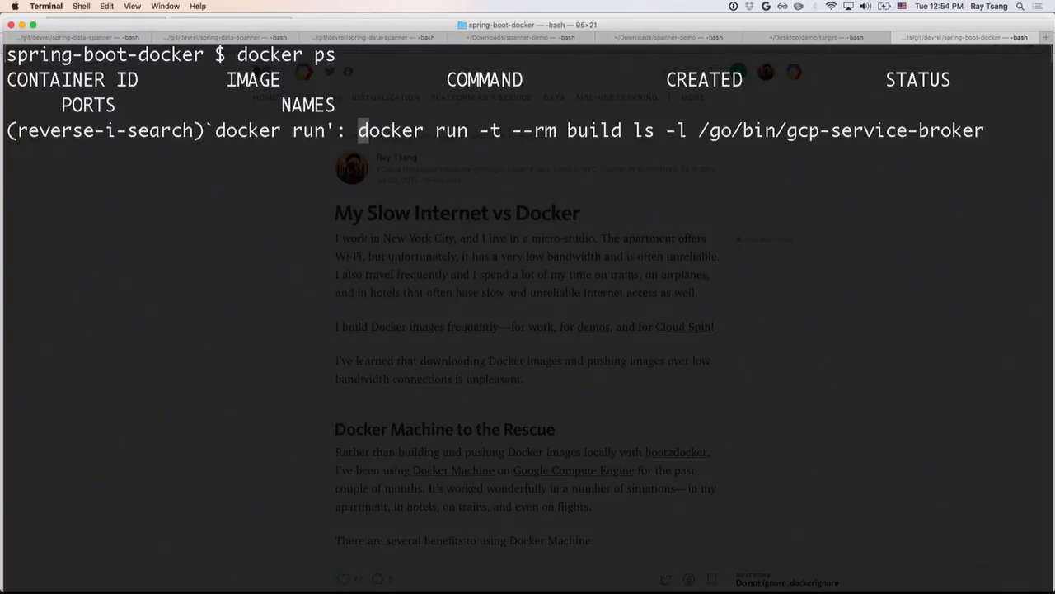
type("docker run nginx")
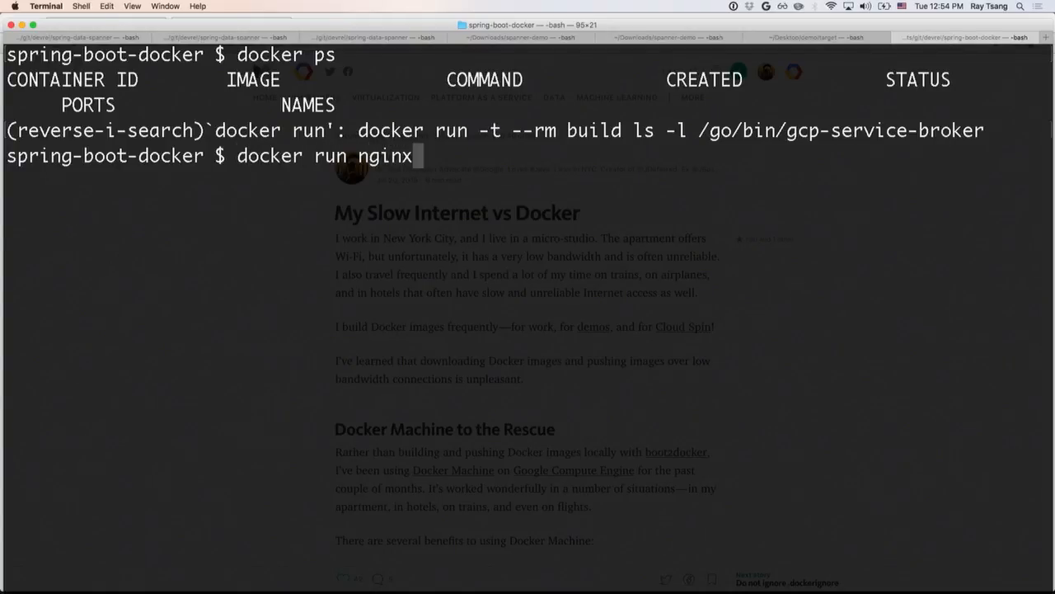
type("-ti --rm")
type("docker pull open")
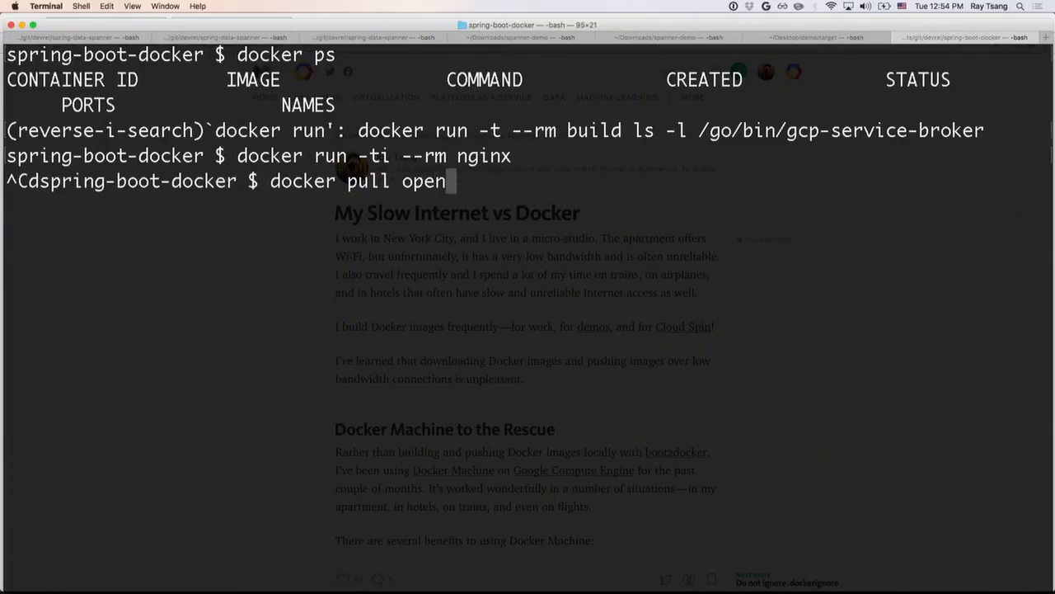
type("jdk:9")
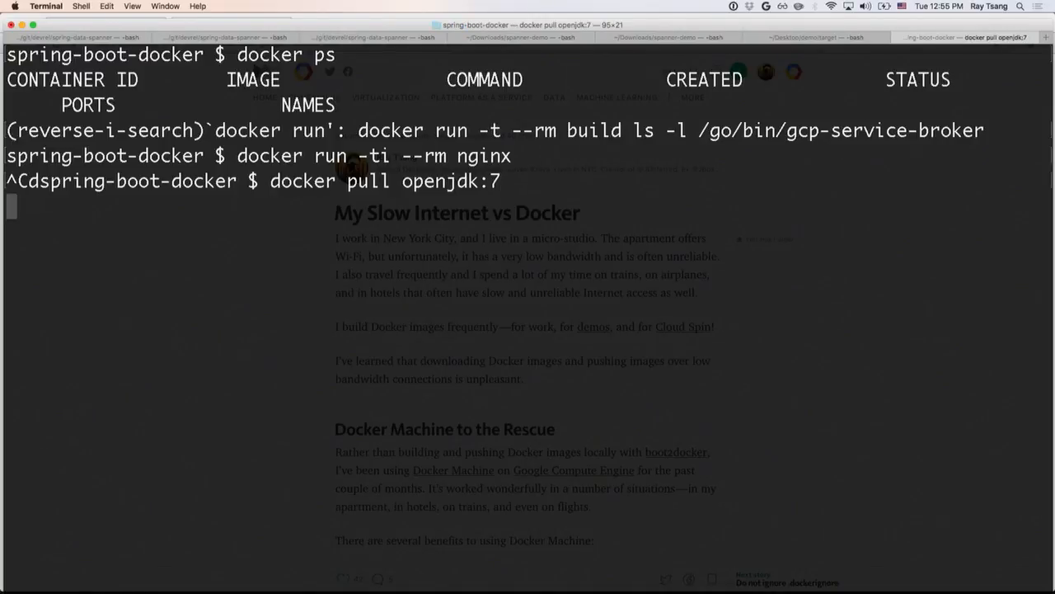
key("Return")
type("ls")
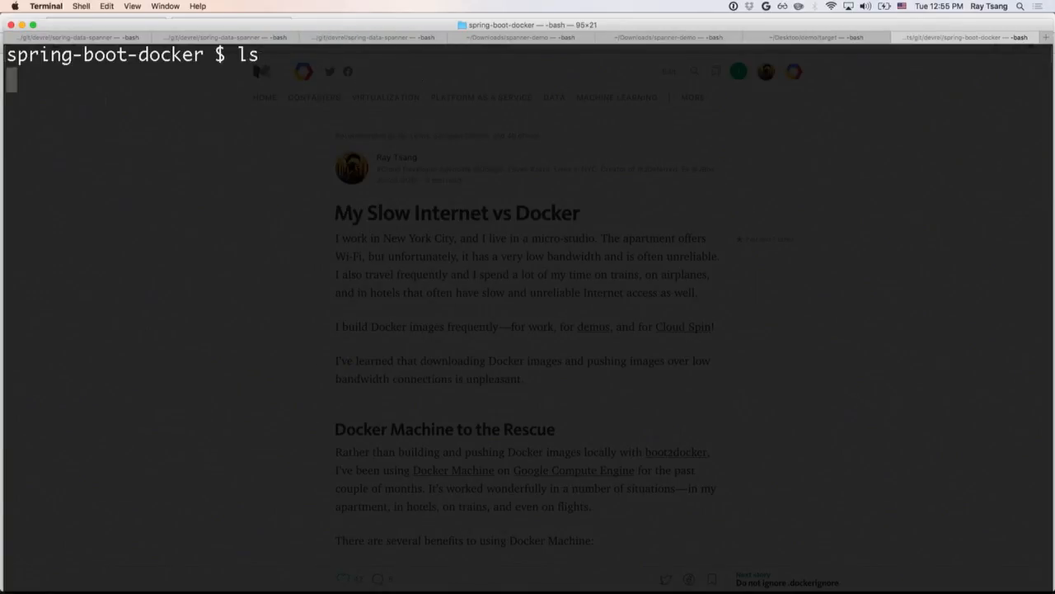
List the project folder and build the docker image tagged myapp from the current directory, then clear
key("Return")
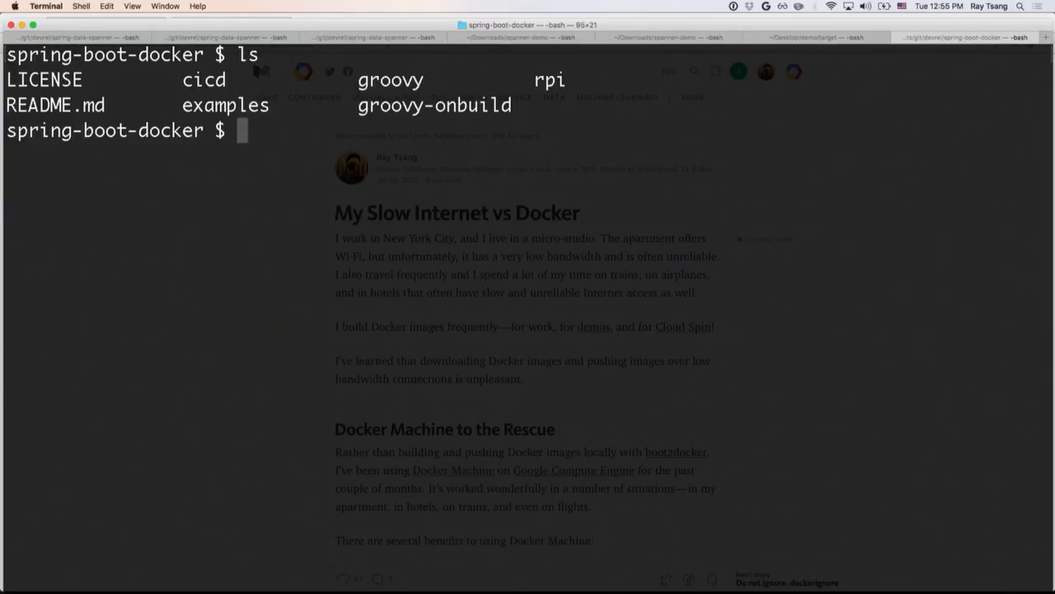
type("docker build -t")
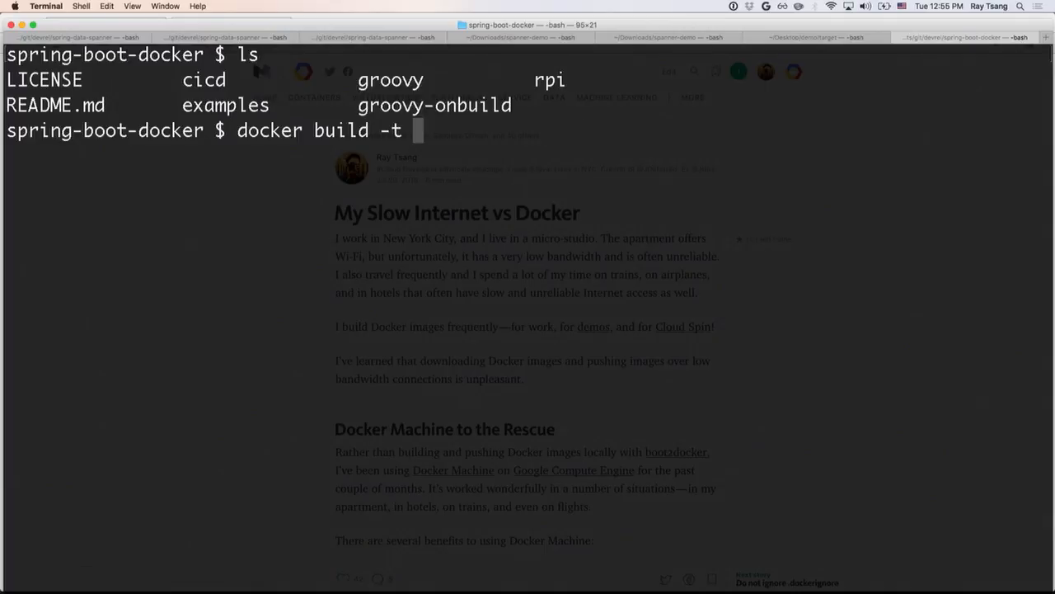
type("myapp .")
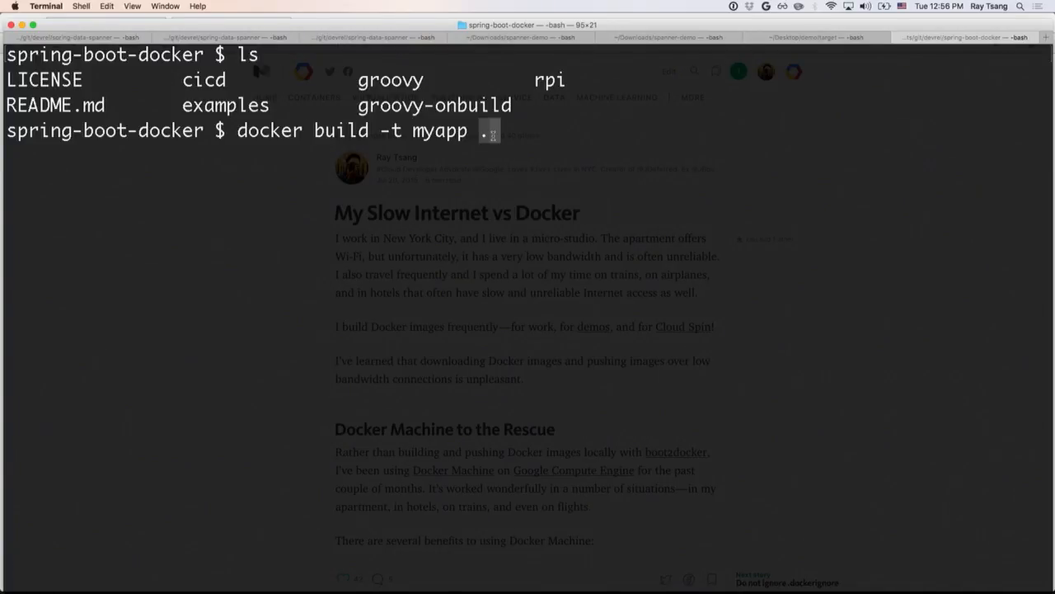
key("Return")
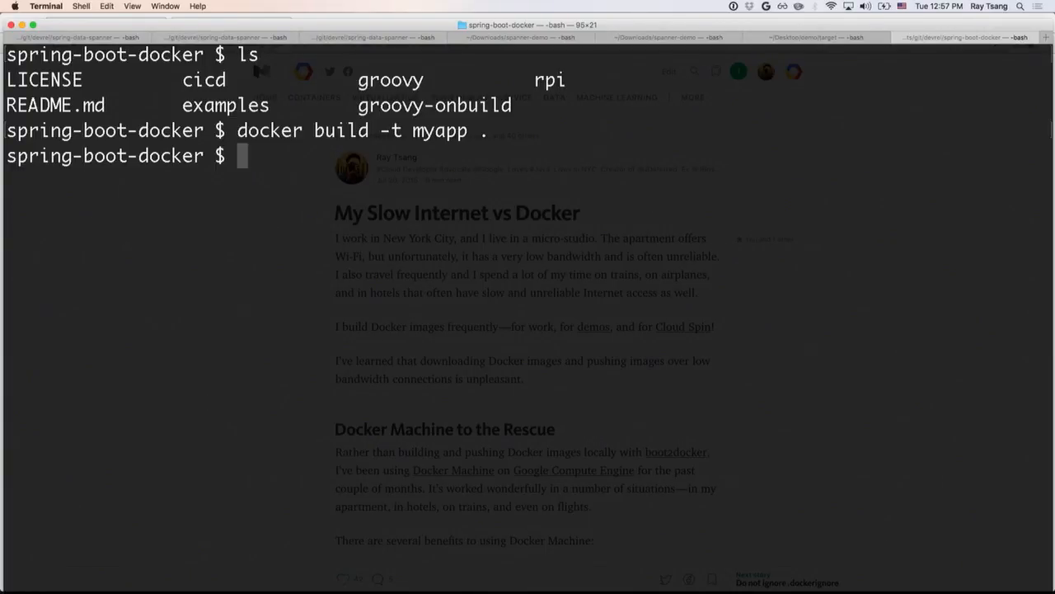
type("cle")
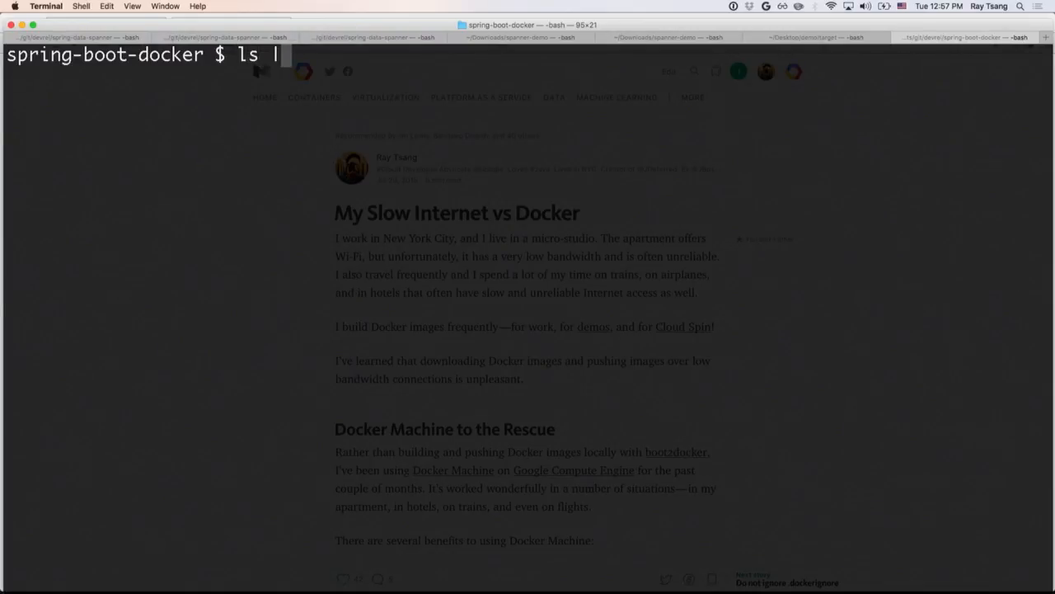
Compose a find of the folder piped through grep java
type("g")
type("find")
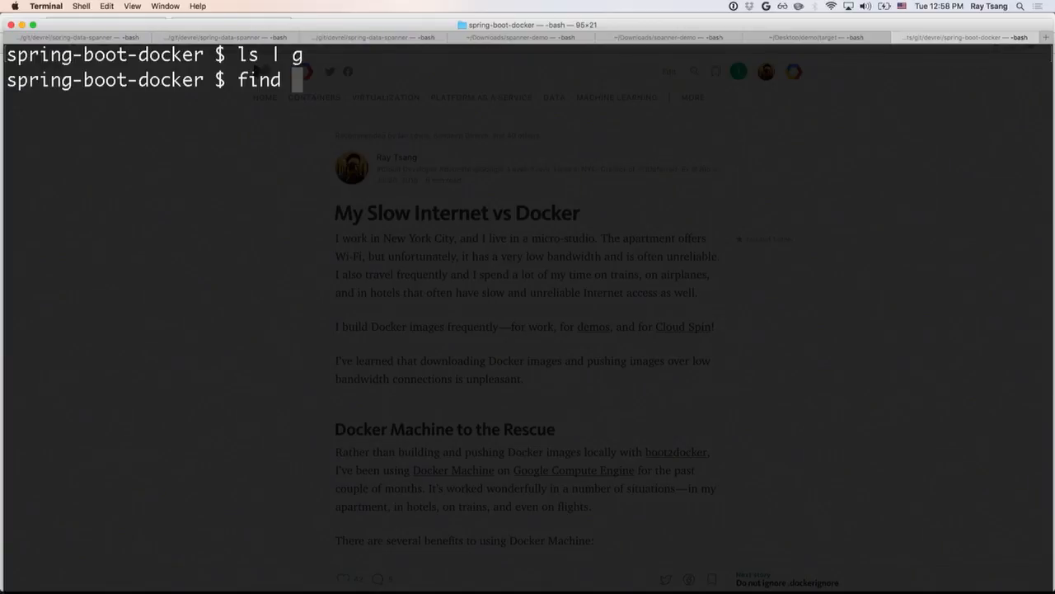
type(". | grep")
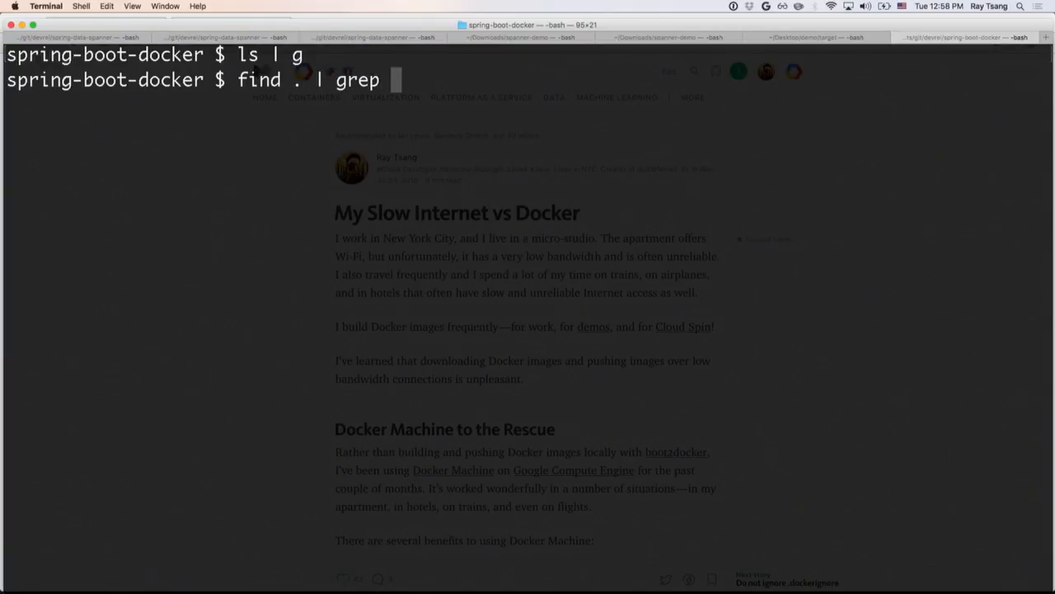
type("java")
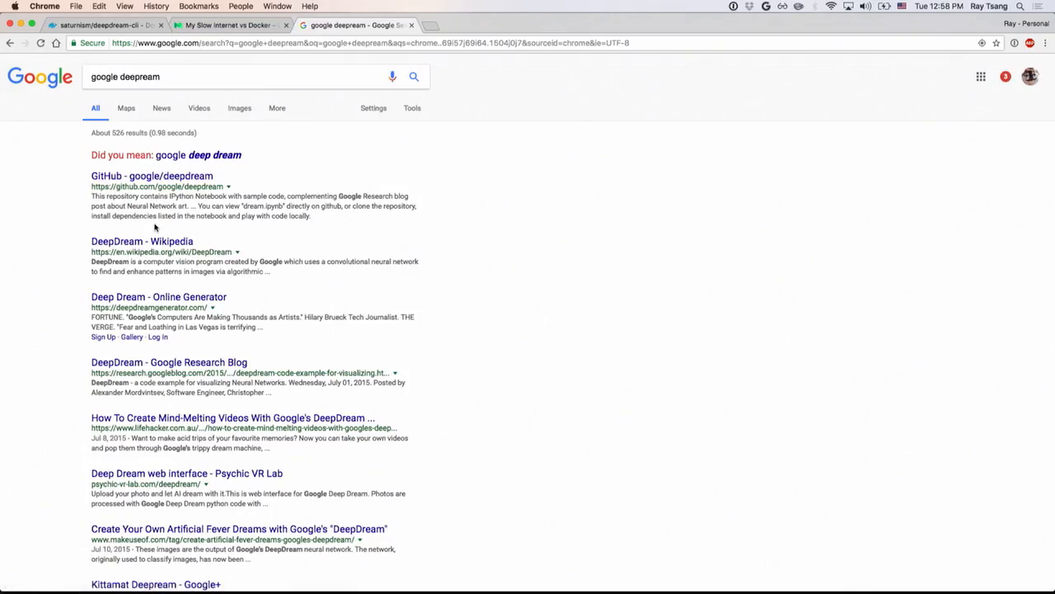
Open the DeepDream Google Research Blog result and scroll down the post
left_click(158, 297)
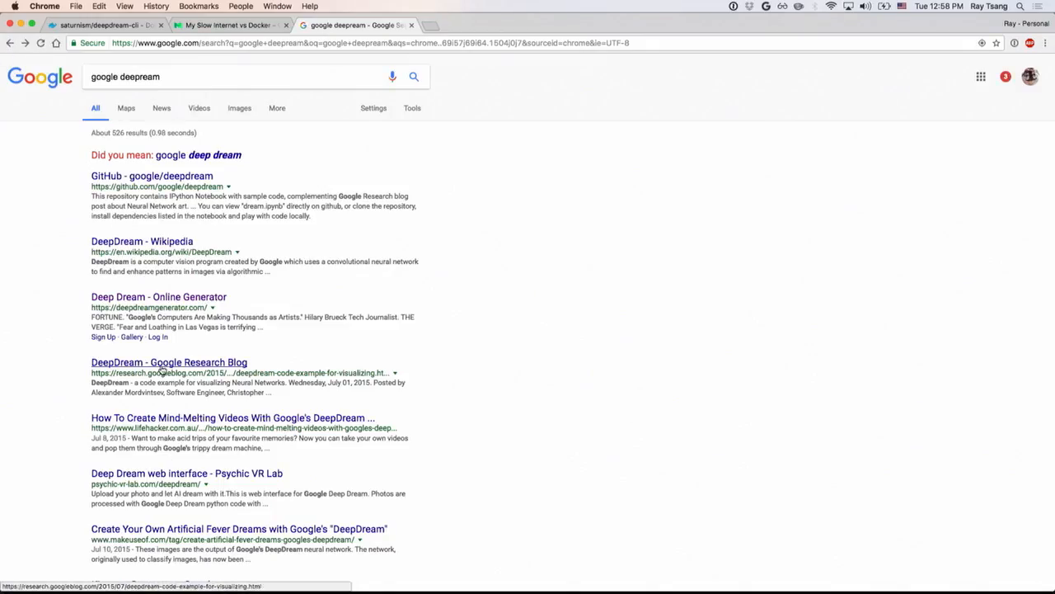
left_click(168, 363)
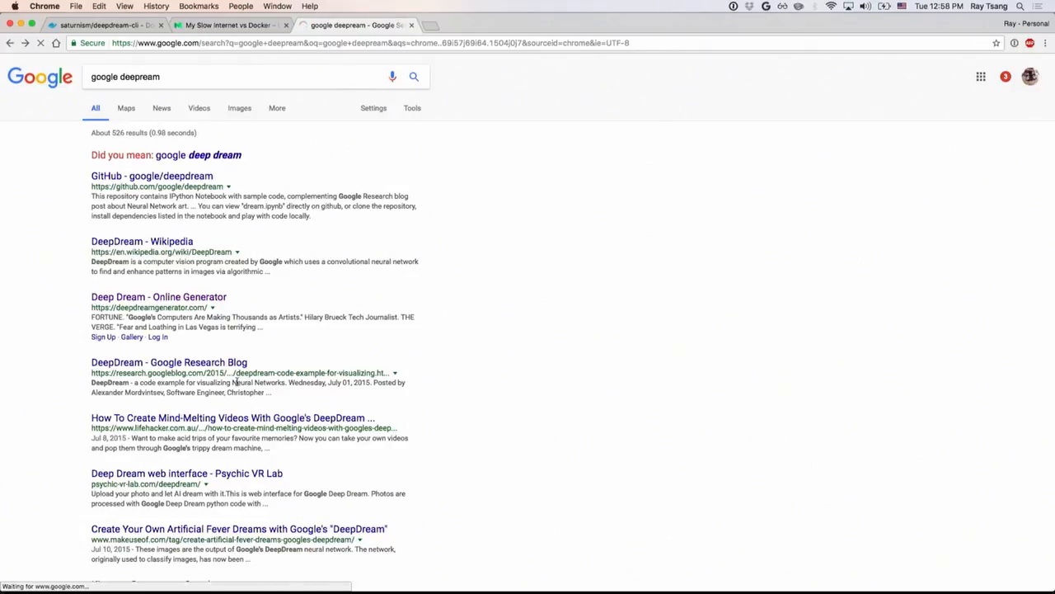
left_click(168, 363)
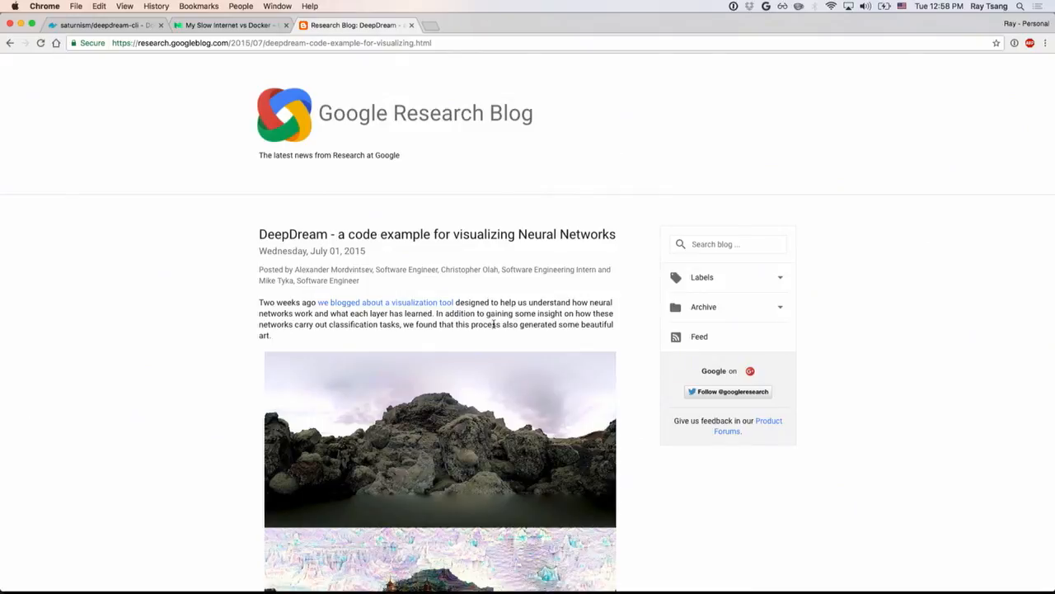
mouse_move(560, 409)
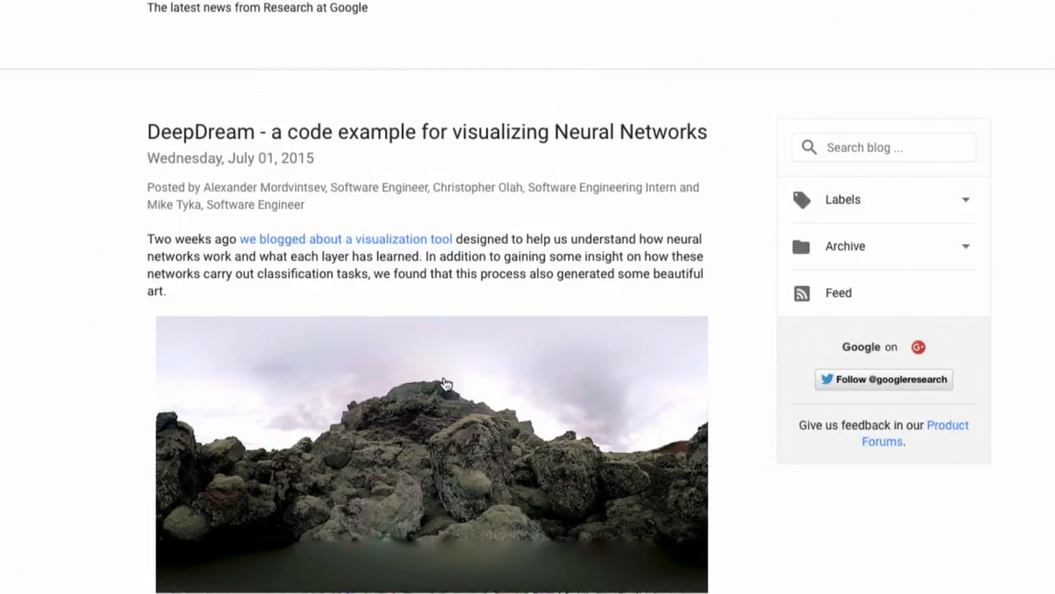
scroll("down", 3)
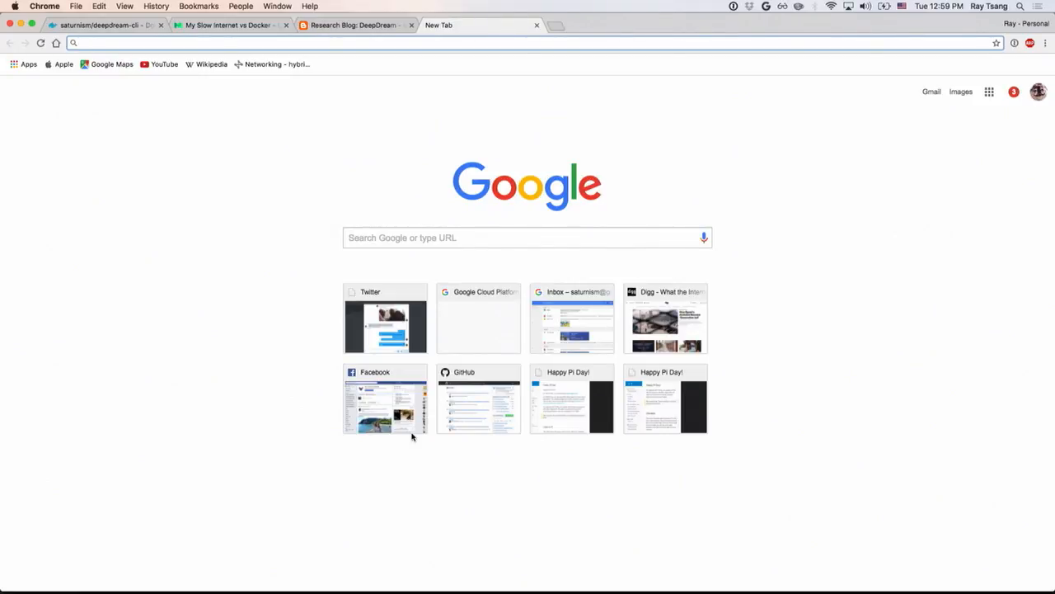
Search Google Images for cat filtered to labeled for reuse with modification
type("cat")
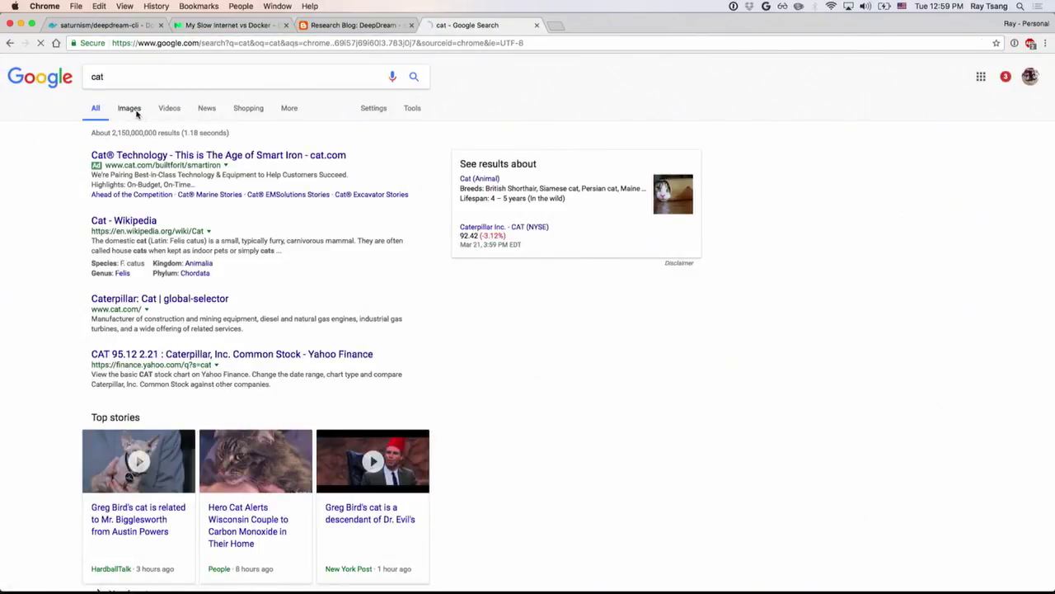
left_click(129, 109)
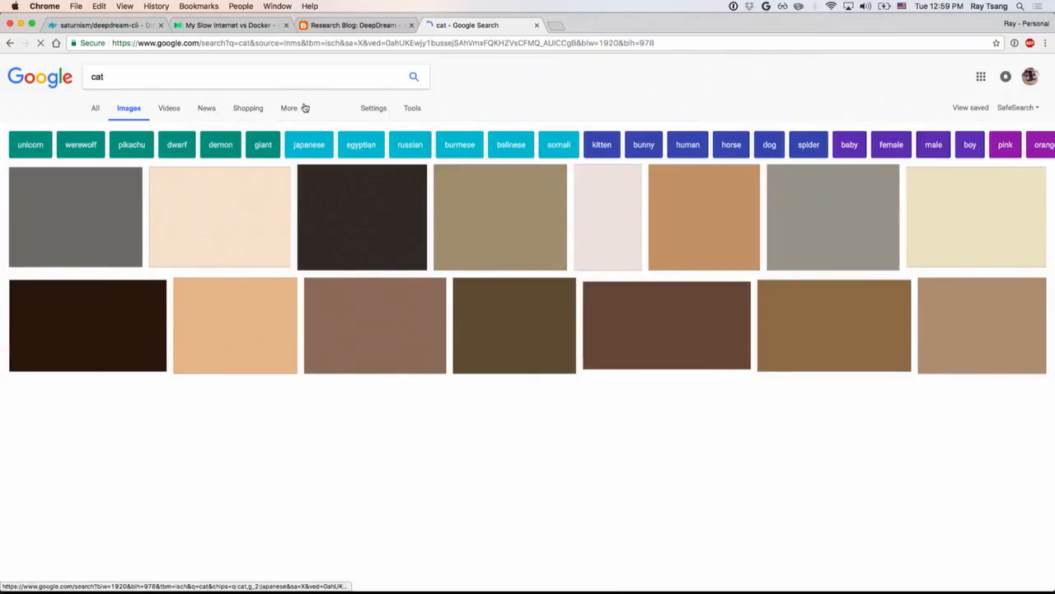
left_click(289, 107)
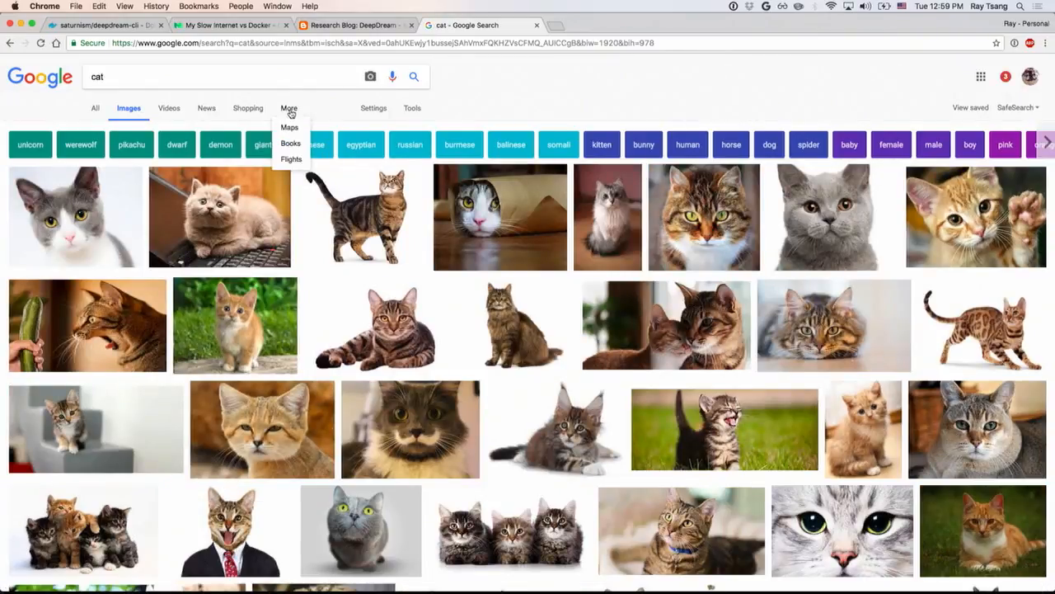
left_click(413, 107)
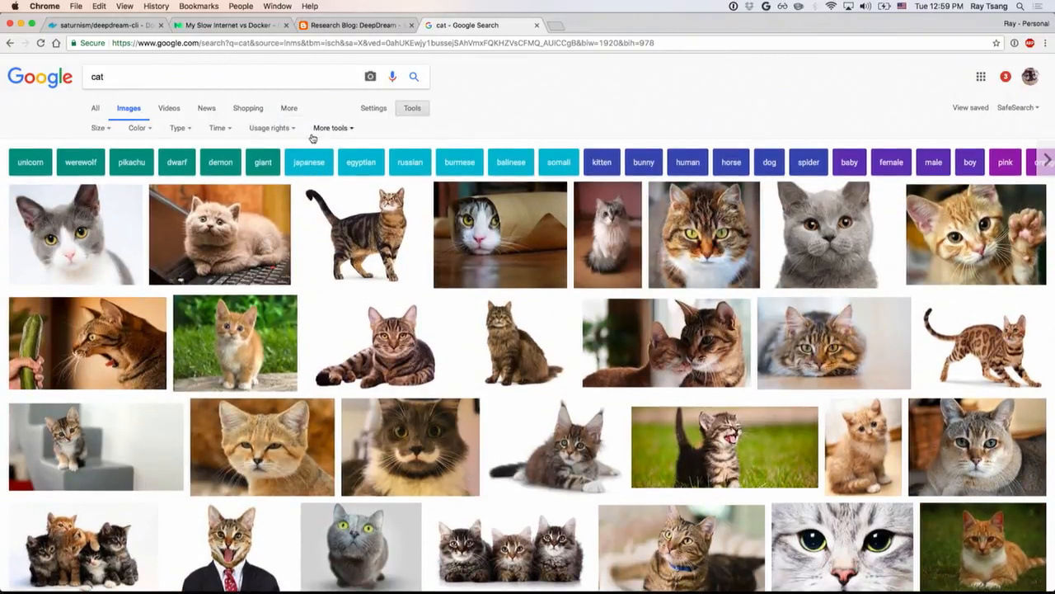
left_click(270, 128)
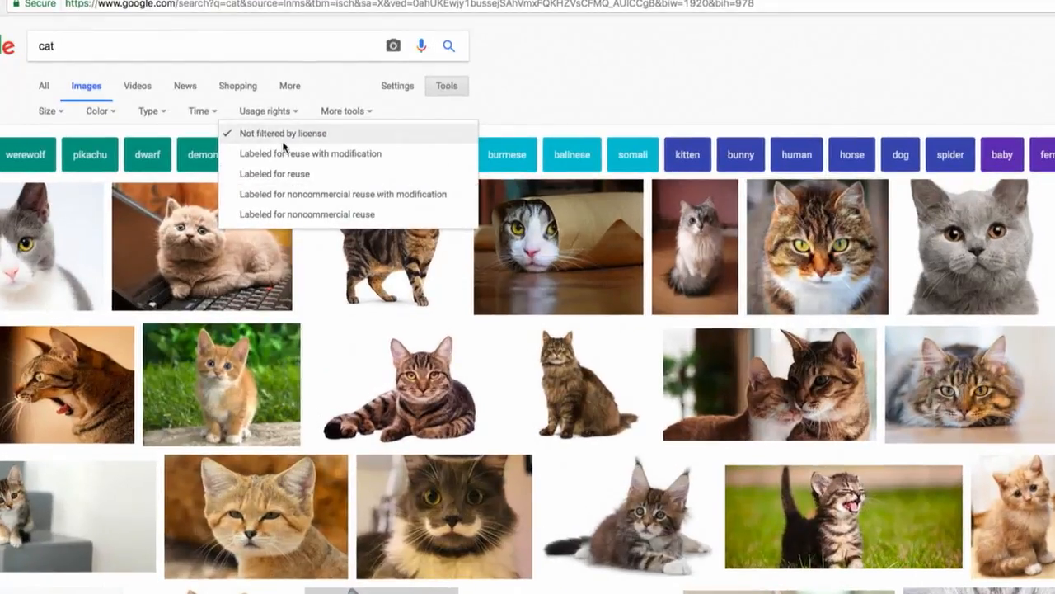
left_click(310, 153)
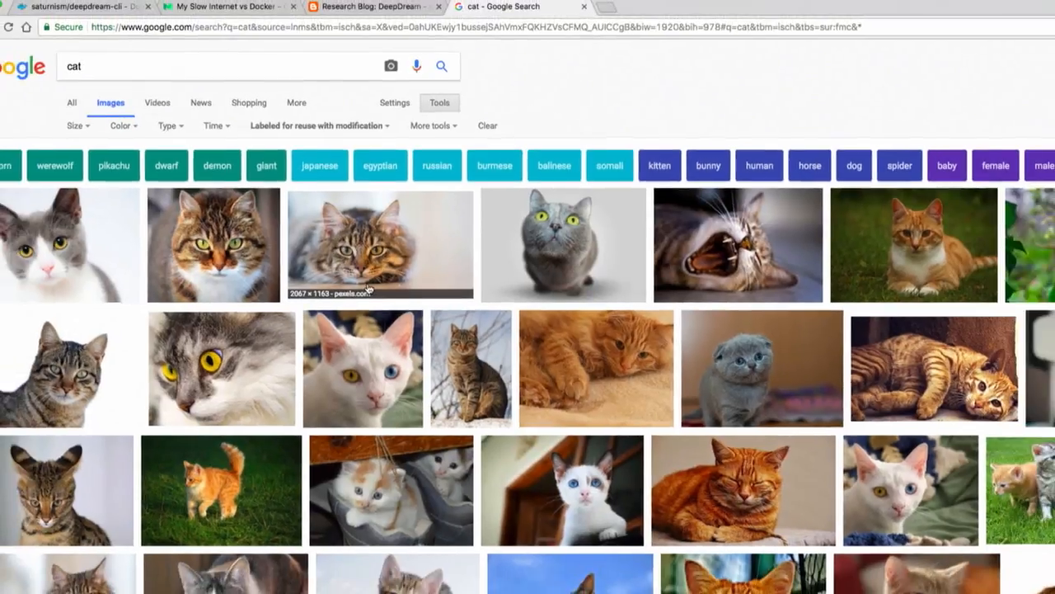
mouse_move(734, 350)
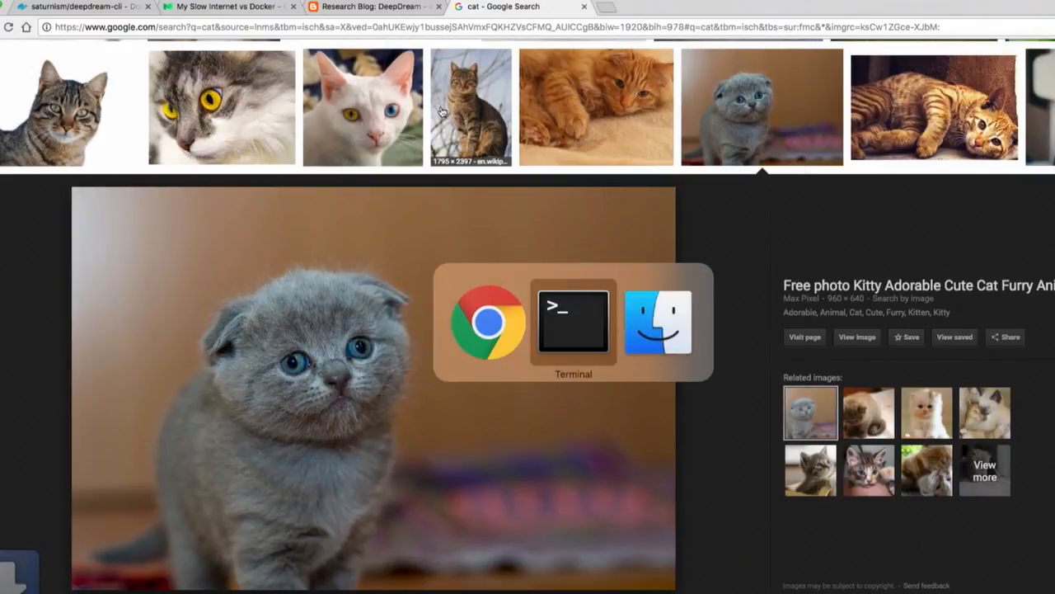
Pipe cat.jpg through saturnism/deepdream-cli on layer conv2/3x3 into output.jpg
left_click(574, 320)
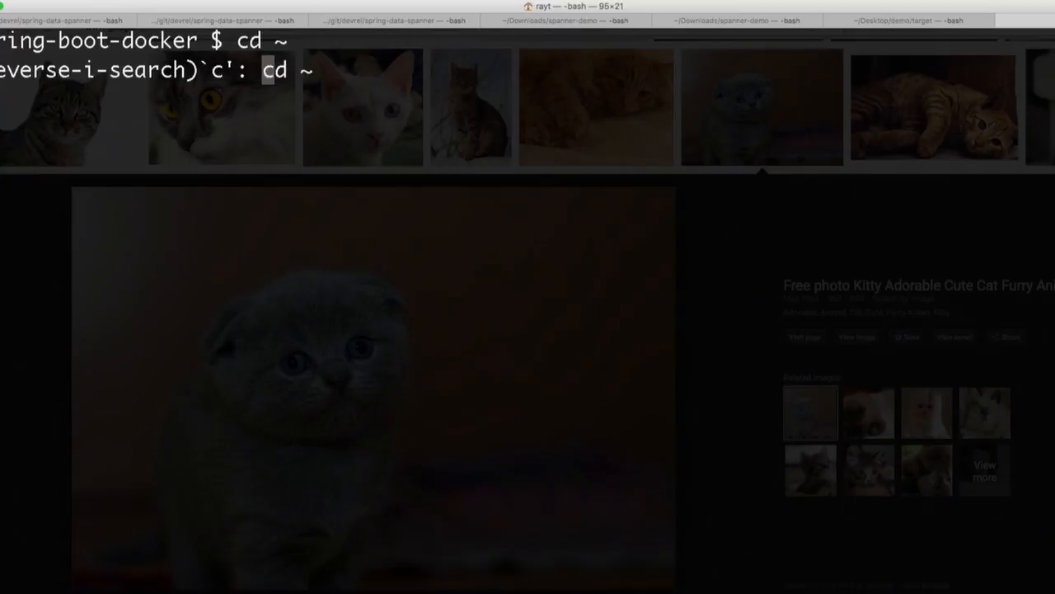
type("a")
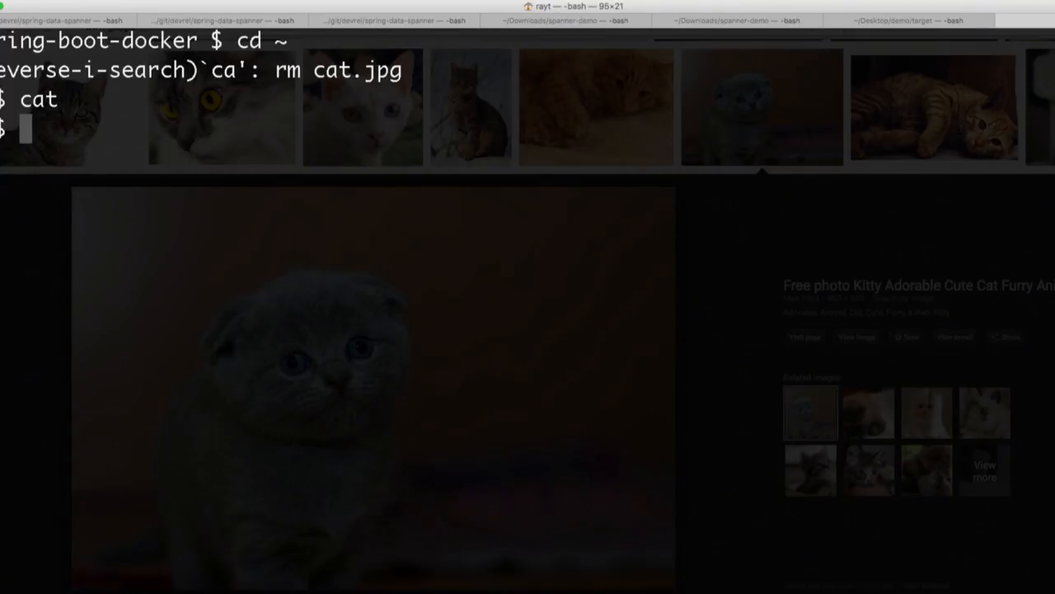
type("cat cat.jpg | docker run -i --rm saturnism/deepdream-cli -l conv2/3x3 > output.jpg")
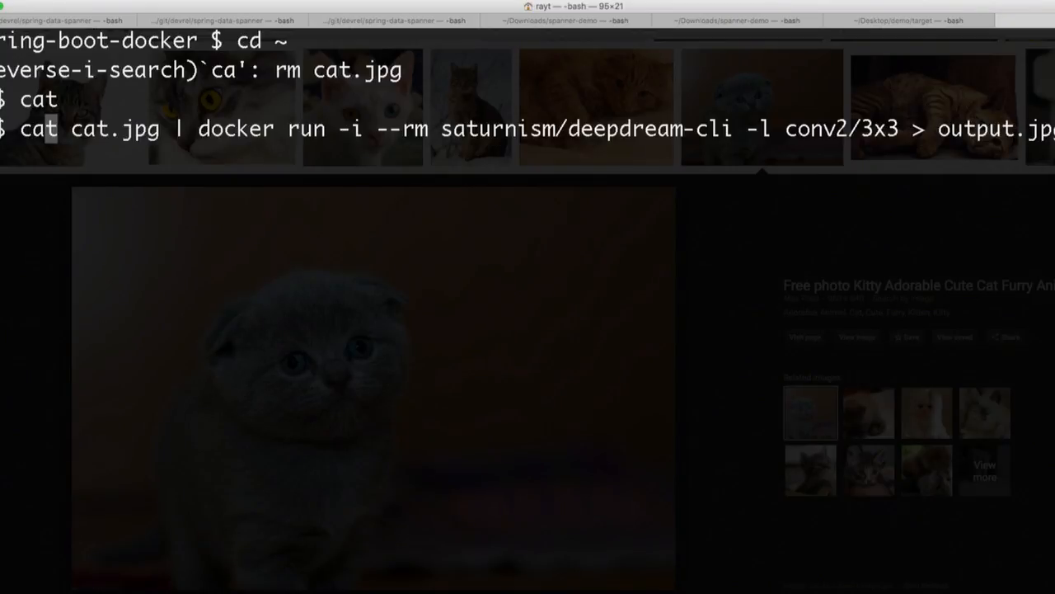
key("Return")
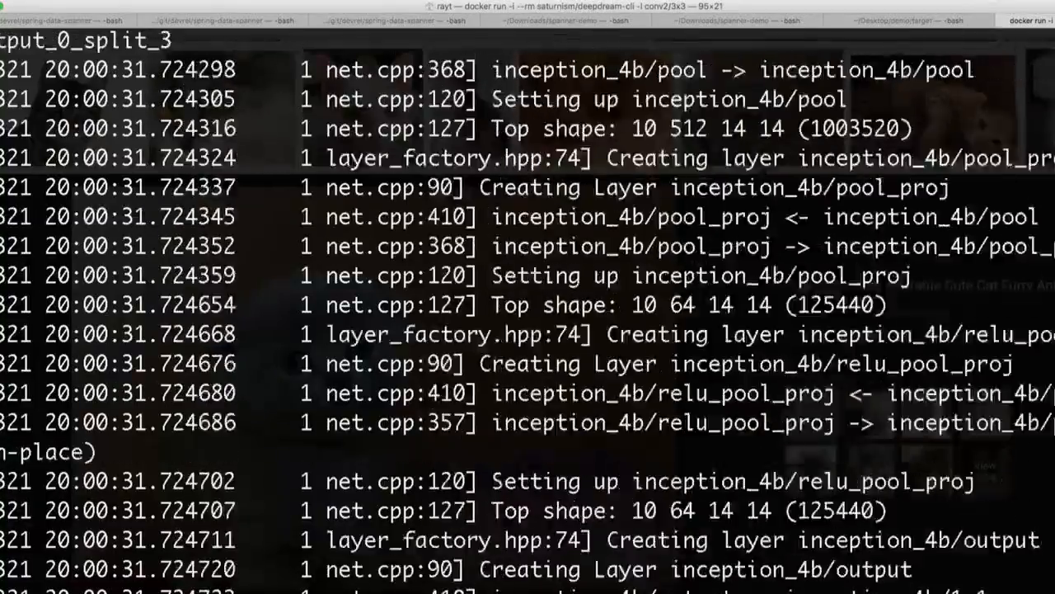
scroll("down", 3)
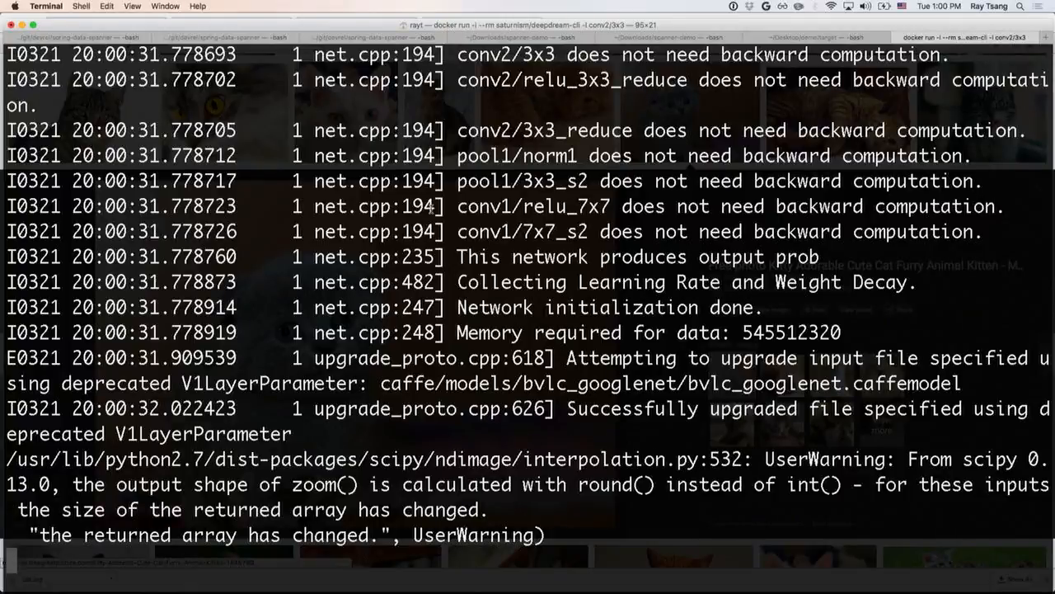
left_click(973, 36)
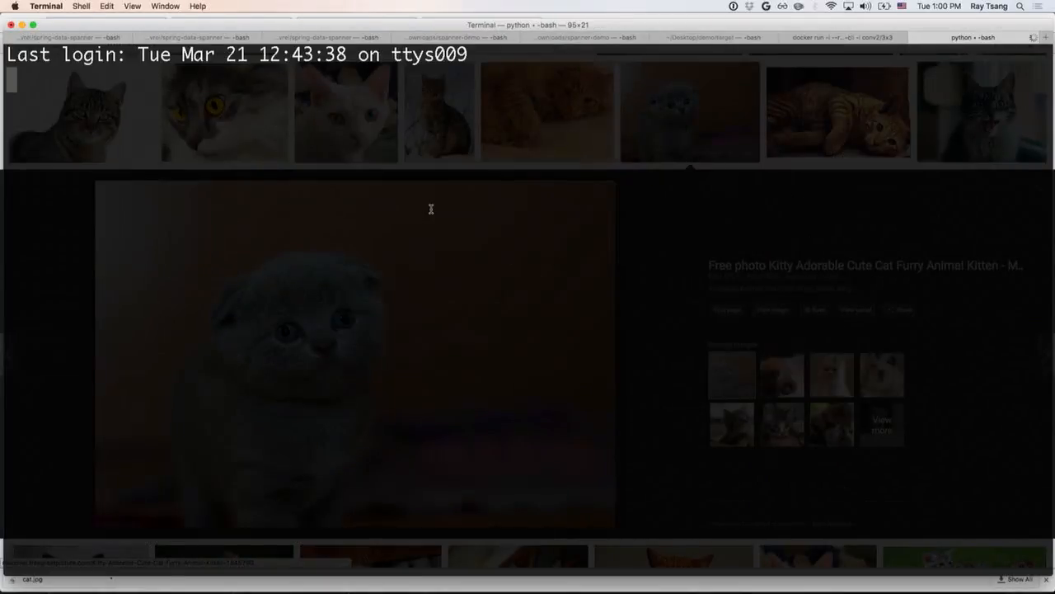
Search the shell history while the DeepDream run finishes and returns the prompt
key("ctrl+r")
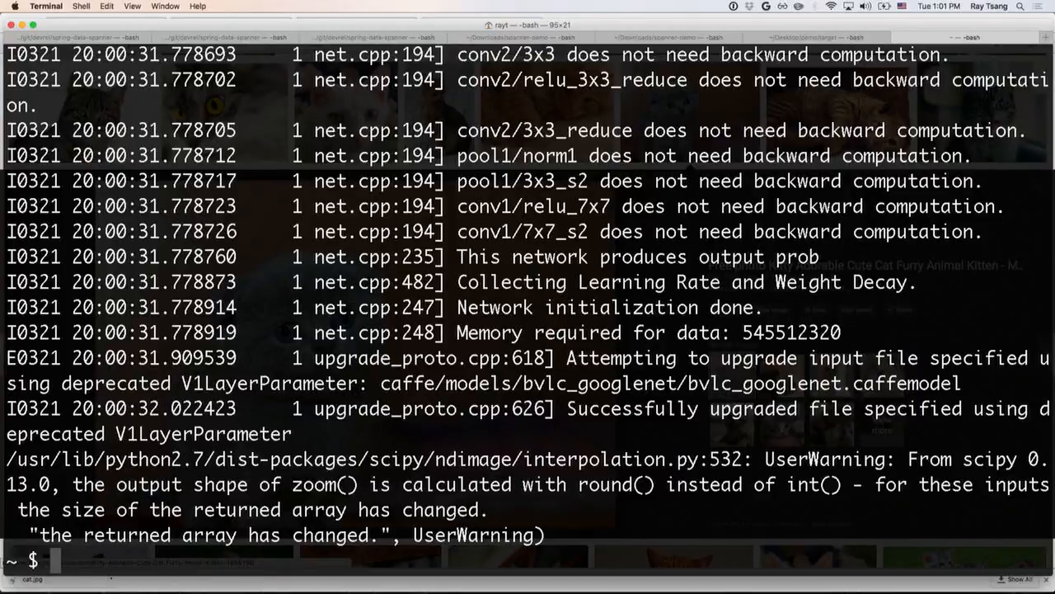
View the DeepDream result by running 'open output.jpg', showing the swirled kitten in Preview
type("open output.jpg")
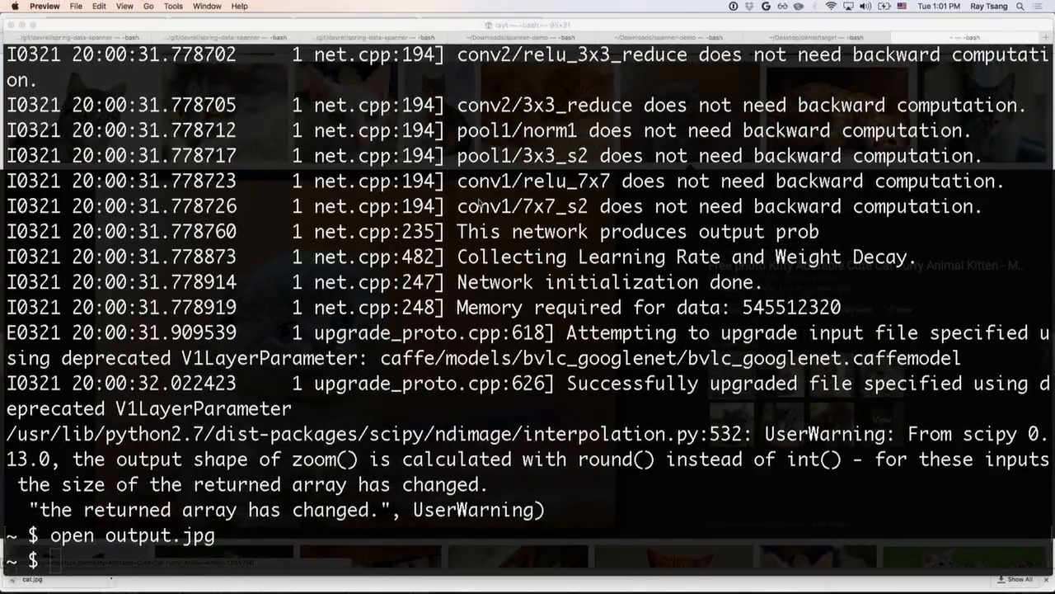
key("Return")
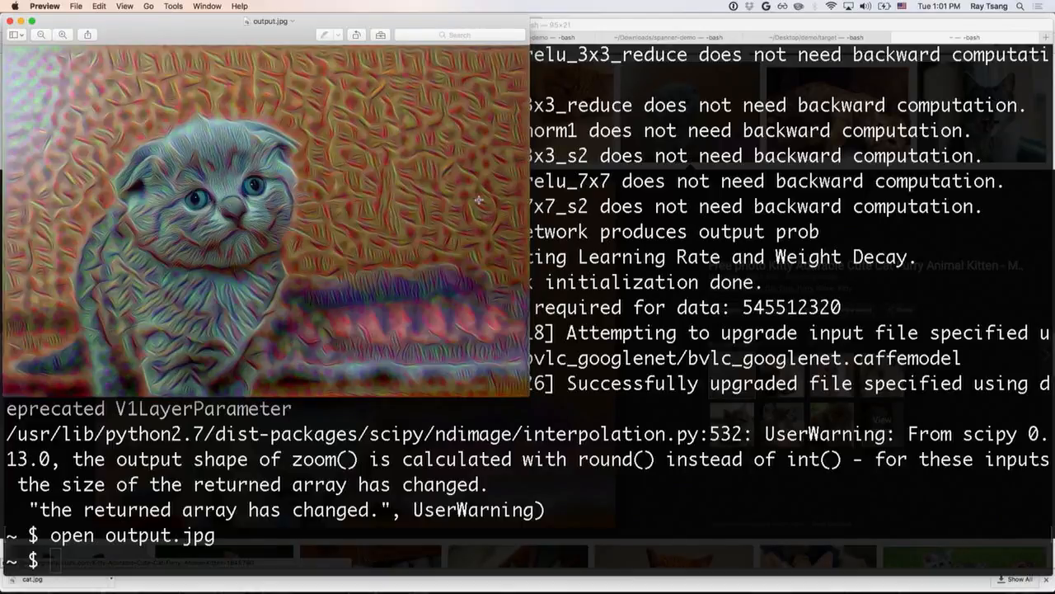